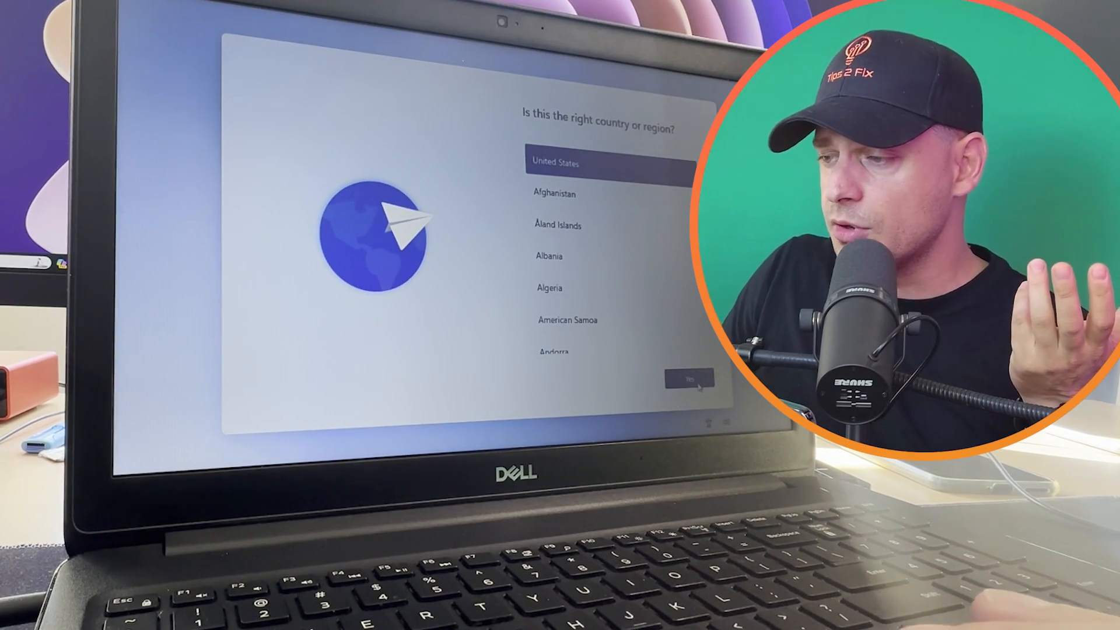
Accept United States region and US keyboard, skipping a second layout.
left_click(688, 378)
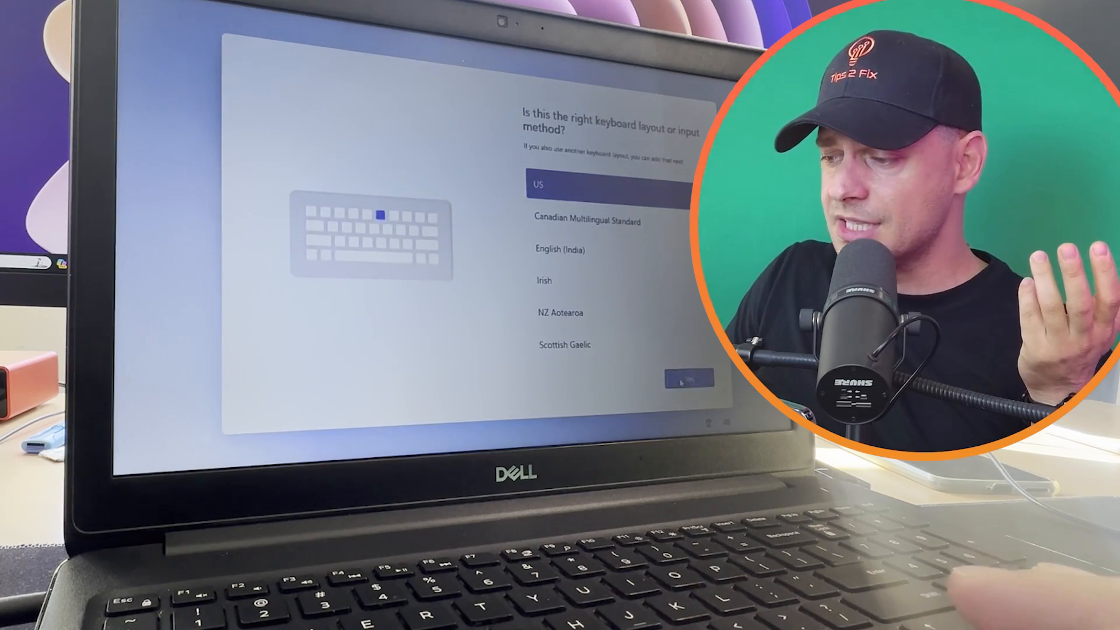
left_click(688, 379)
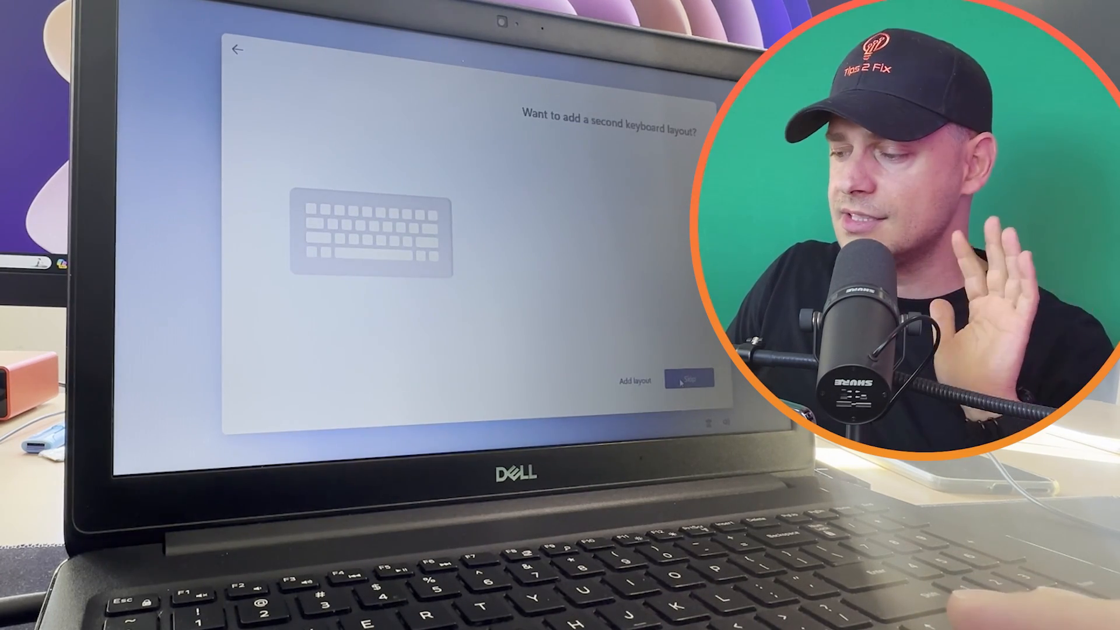
left_click(688, 378)
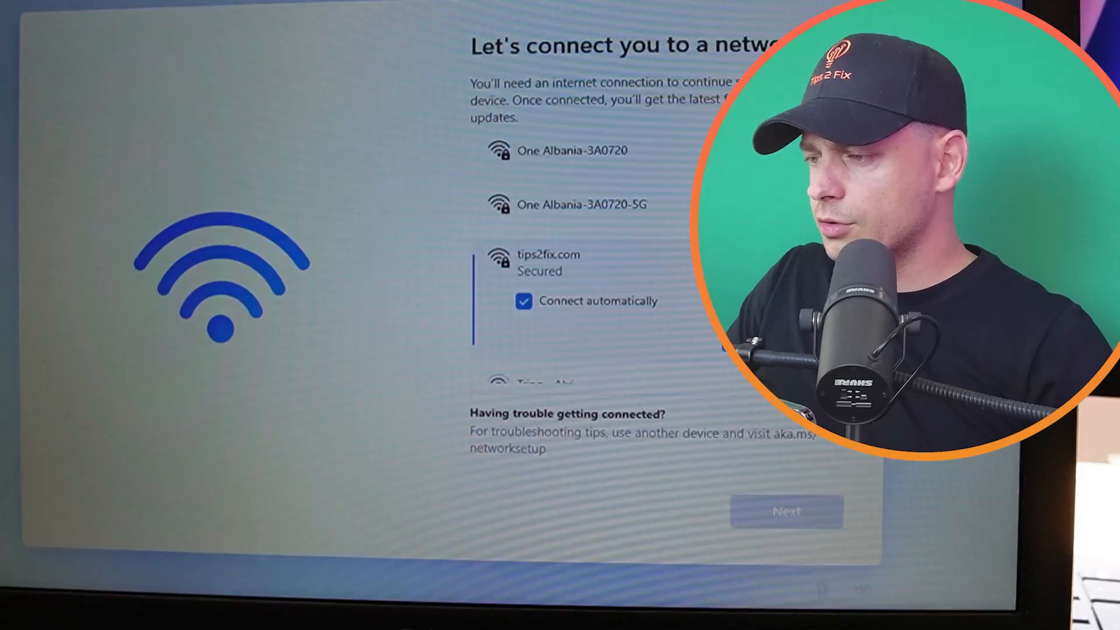
Join the tips2fix.com Wi-Fi network and continue once connected.
left_click(548, 263)
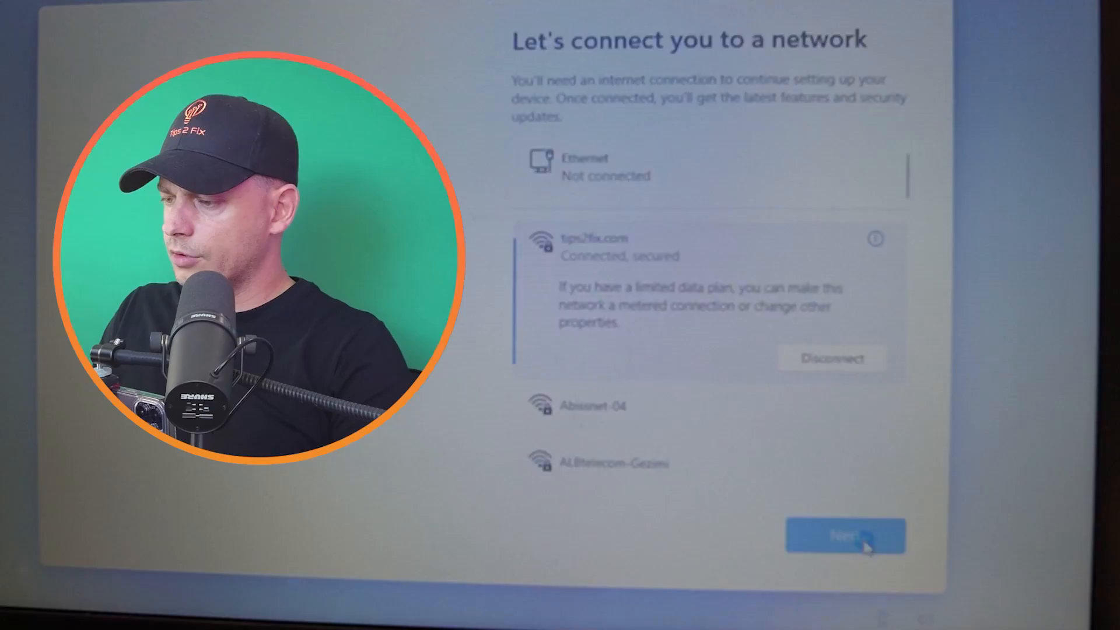
left_click(847, 536)
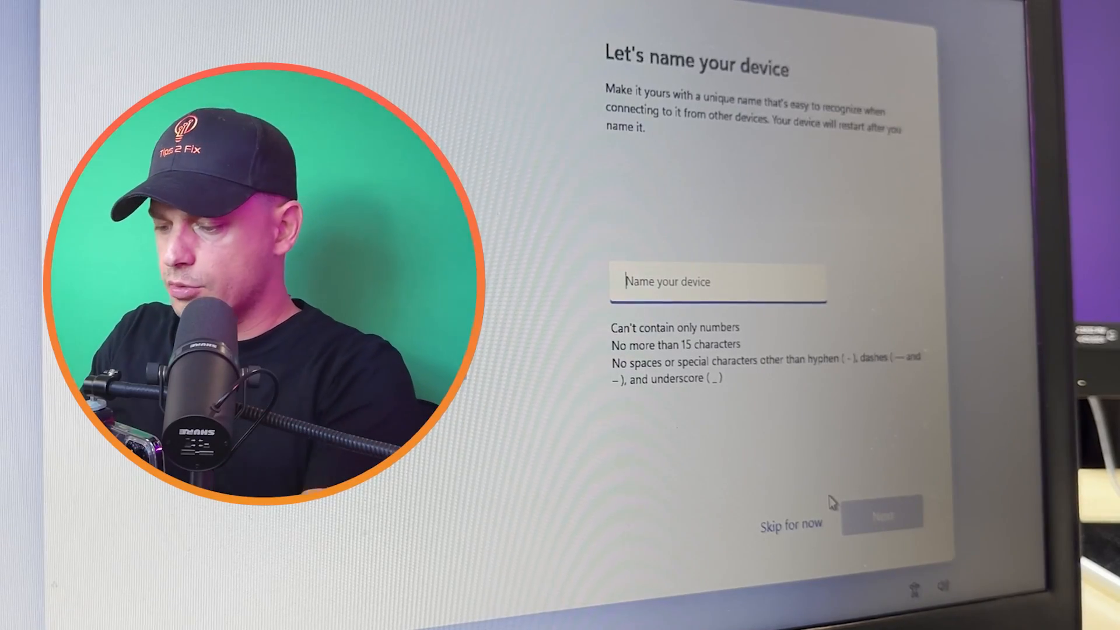
Enter Tips2Fix3 as the device name and continue.
type("T")
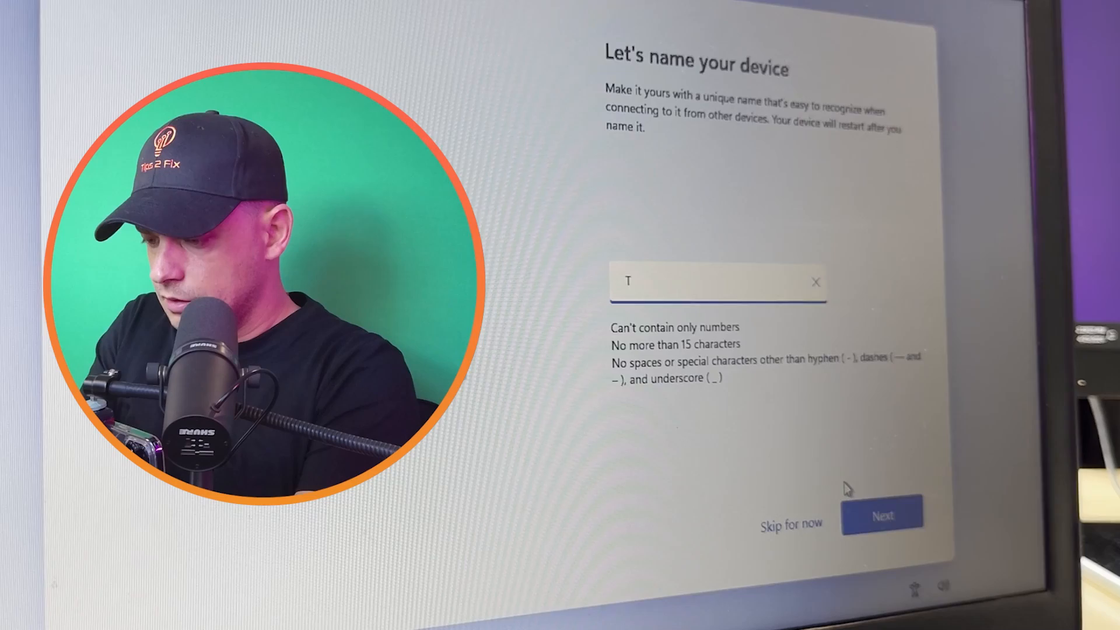
type("ips2Fix3")
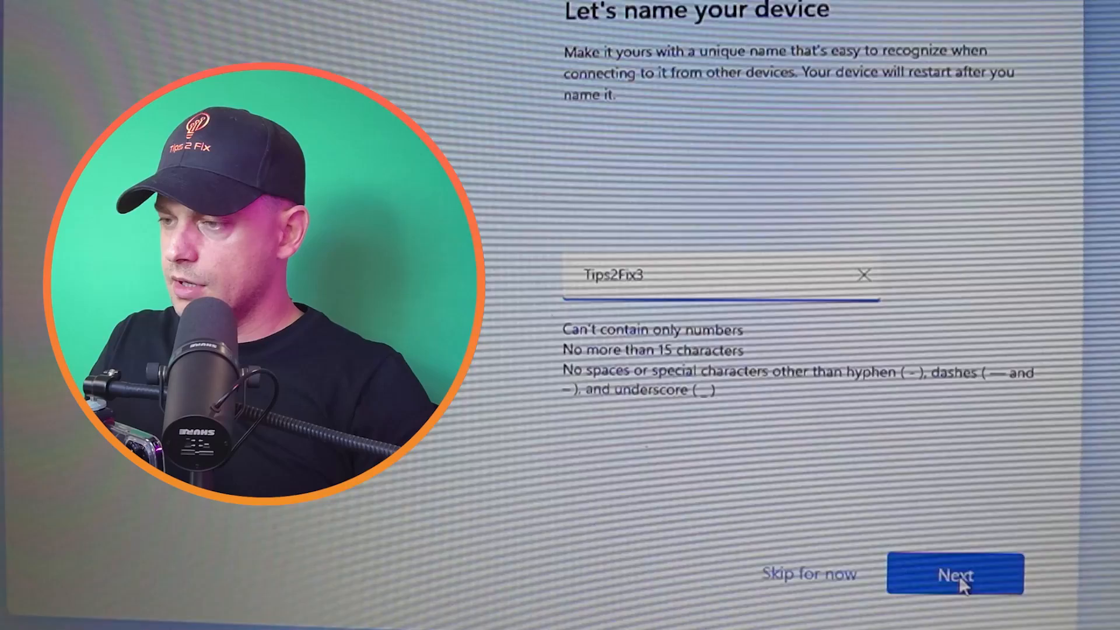
left_click(954, 575)
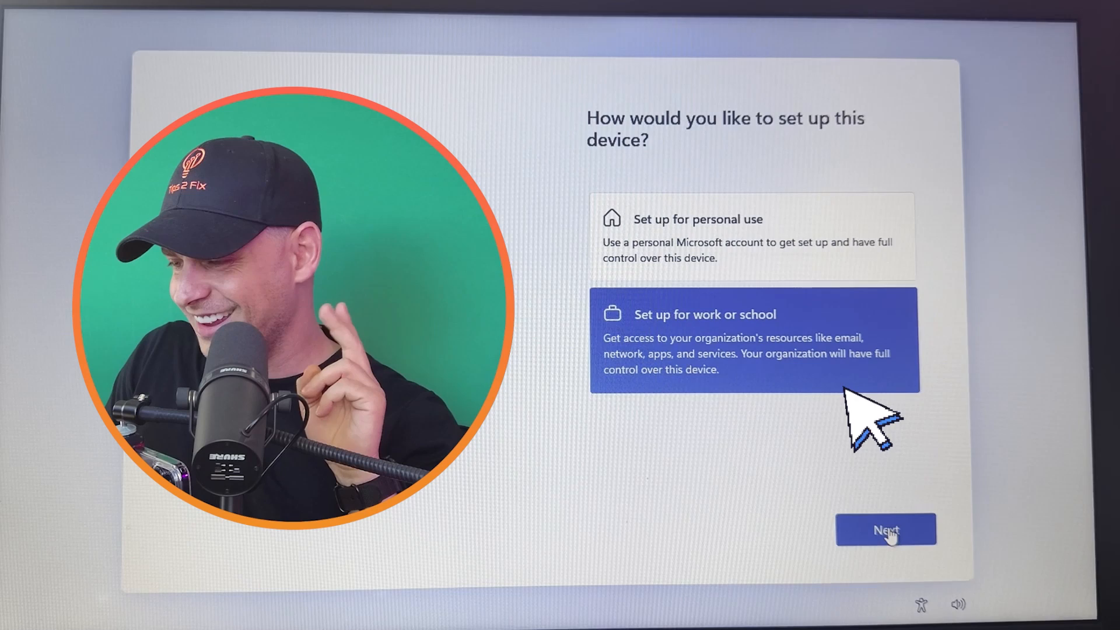
Choose work or school setup, then Domain join instead of Microsoft sign-in.
left_click(886, 530)
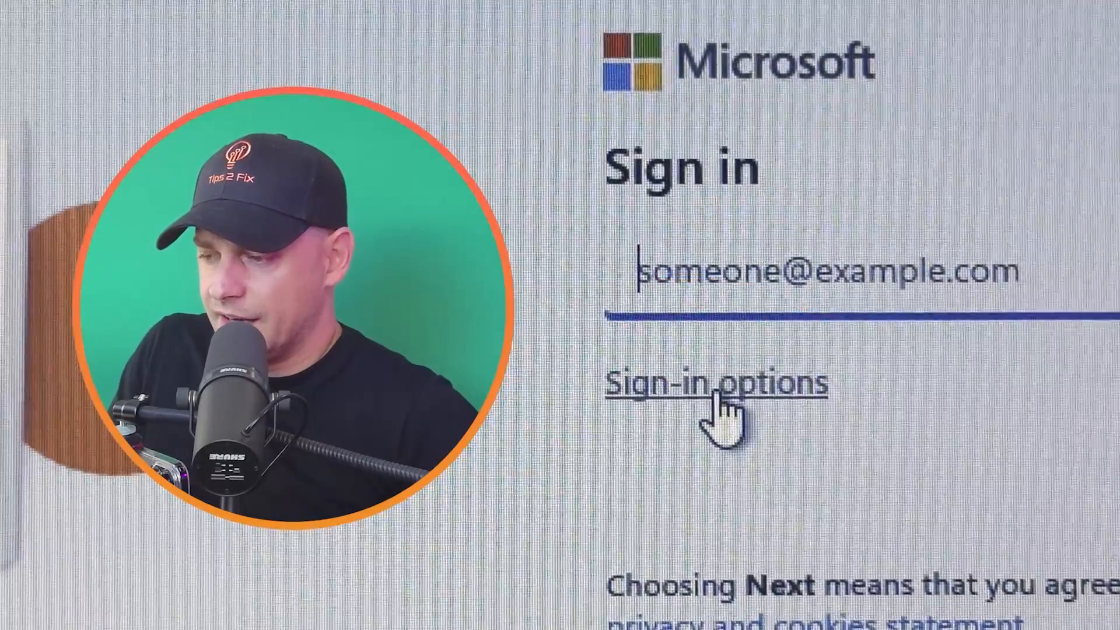
left_click(715, 383)
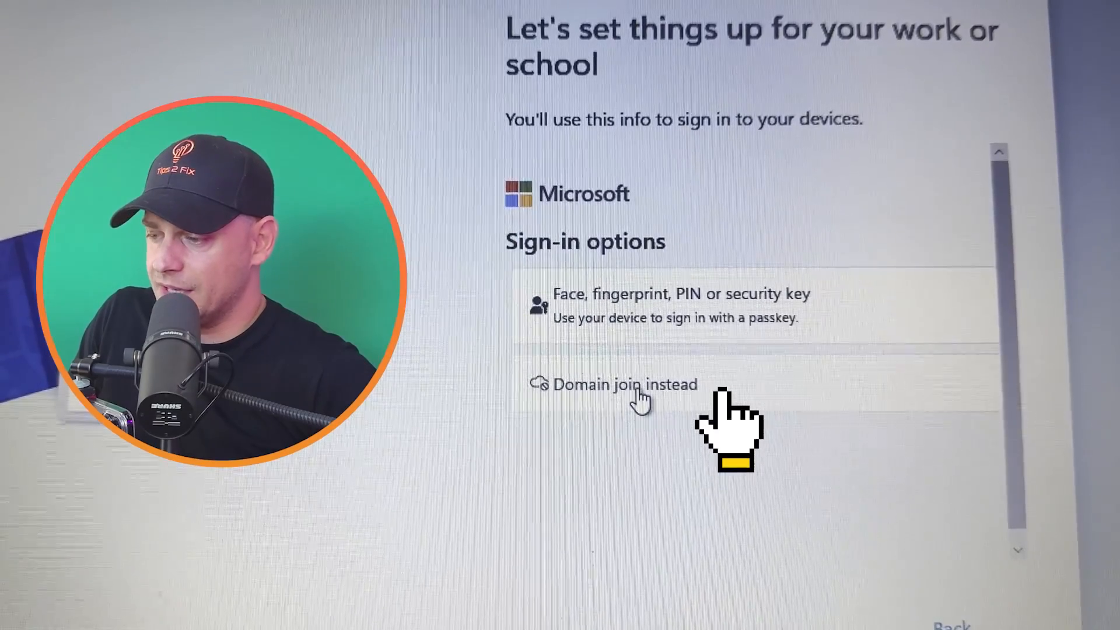
left_click(625, 383)
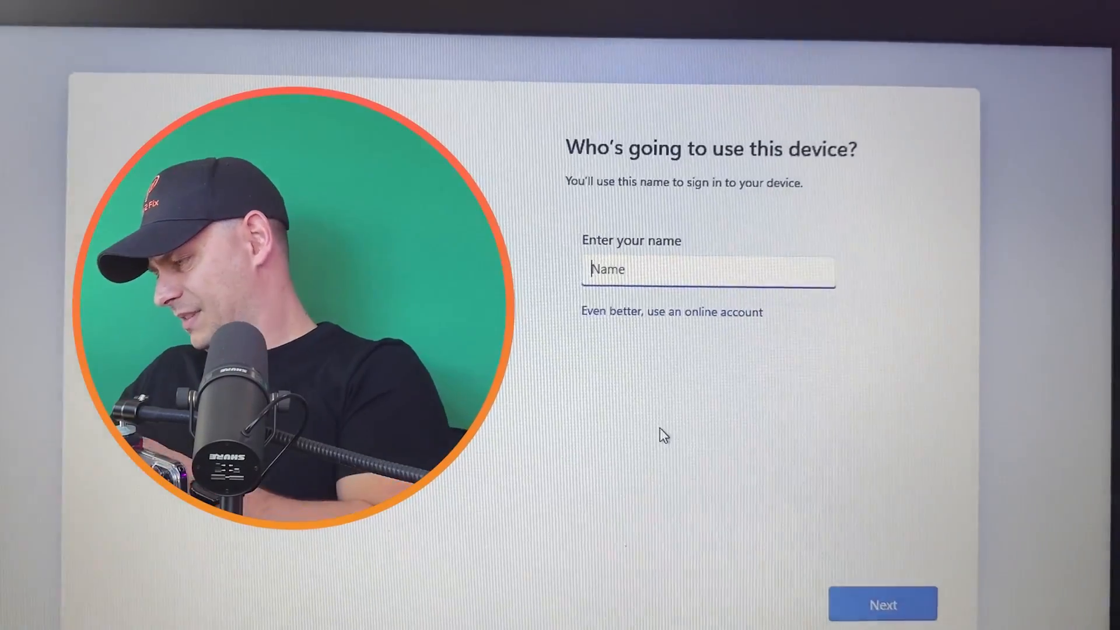
Create local user Tips2Fix3 with a blank password.
type("Tips2Fix3")
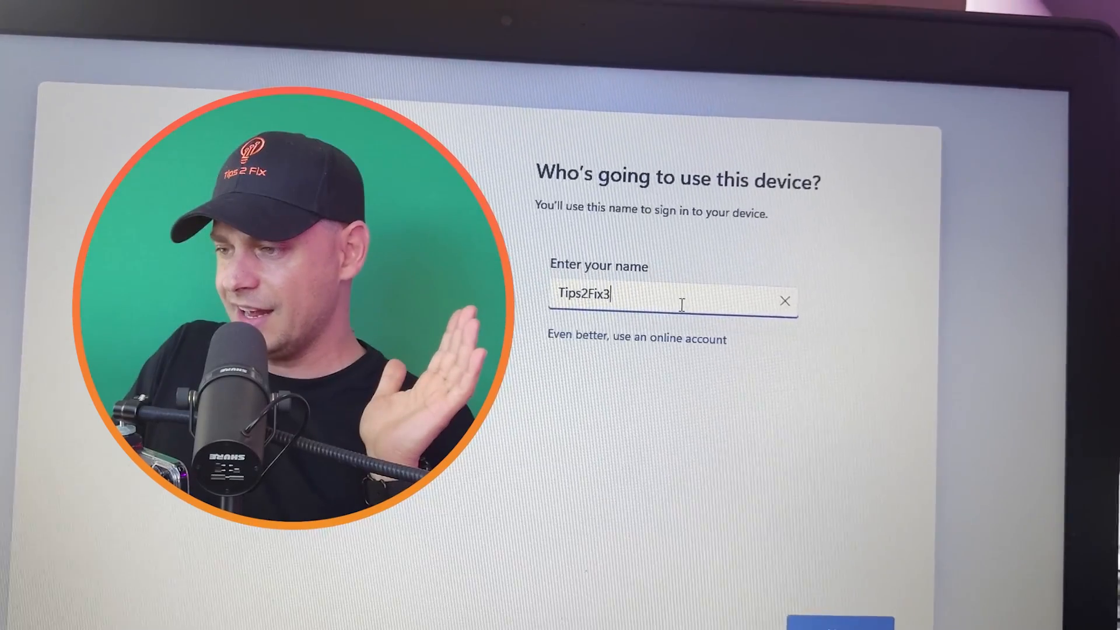
left_click(857, 614)
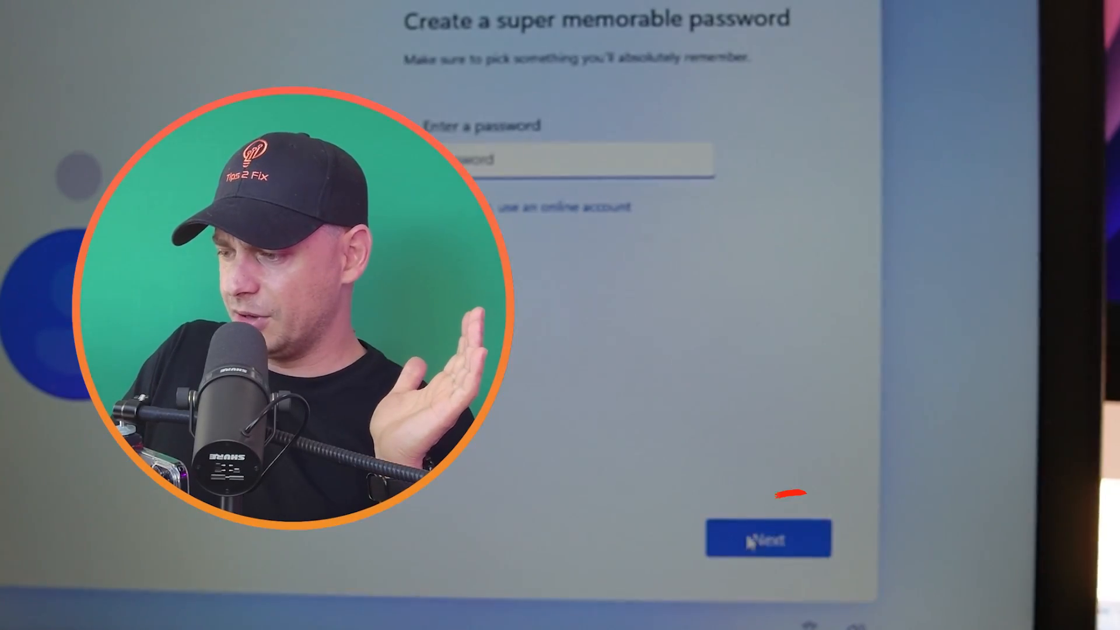
left_click(767, 538)
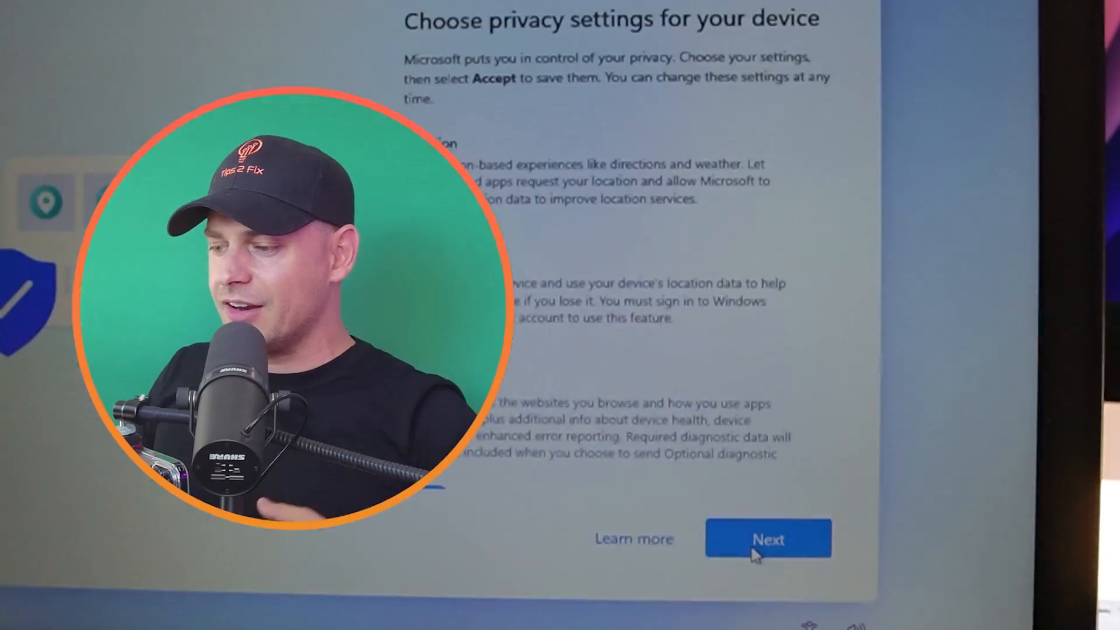
Turn off Location, Find my device, optional diagnostics and remaining privacy options, then accept.
left_click(425, 226)
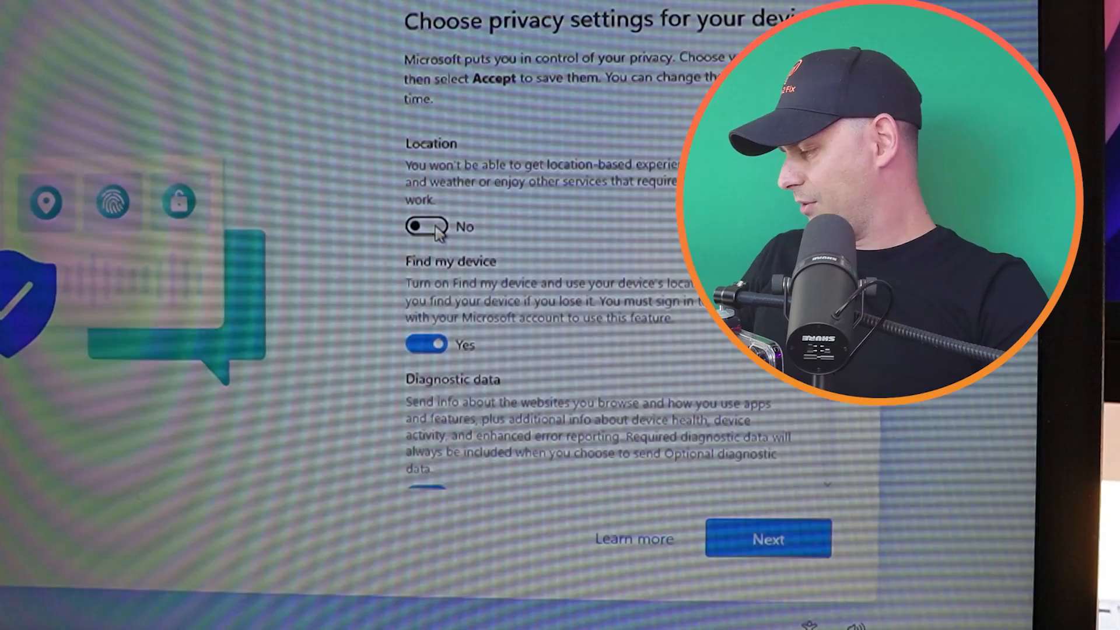
left_click(426, 343)
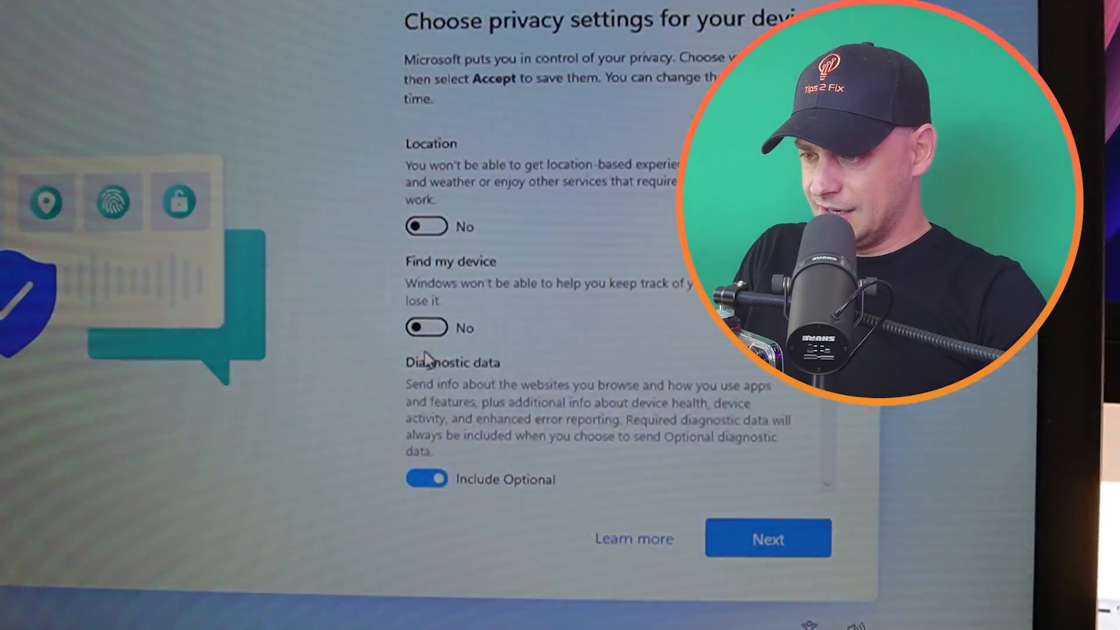
left_click(427, 478)
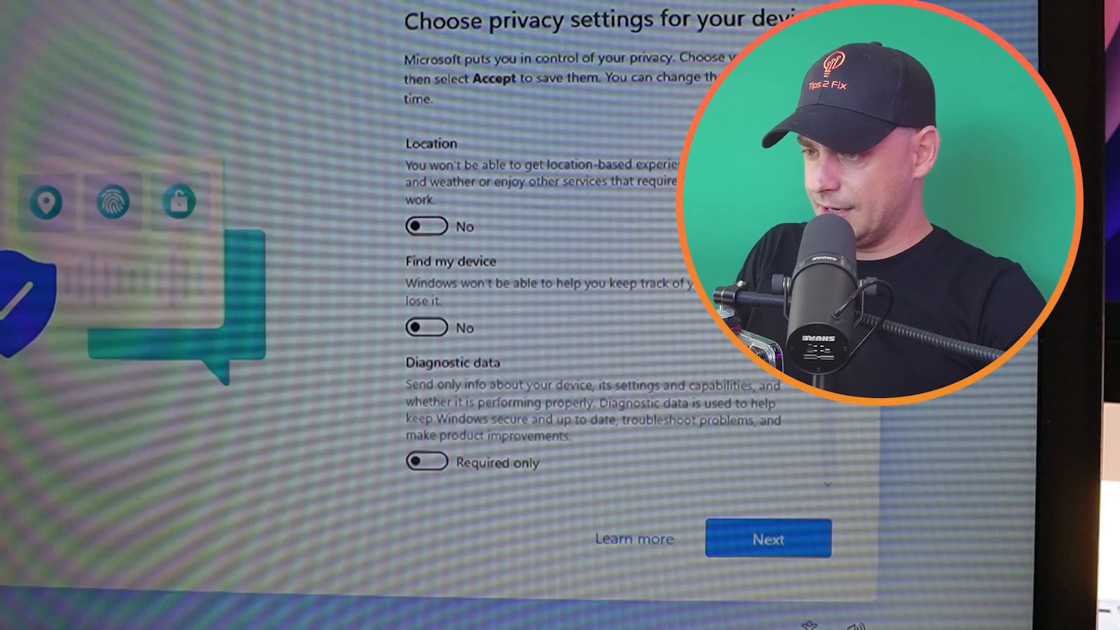
scroll("down", 3)
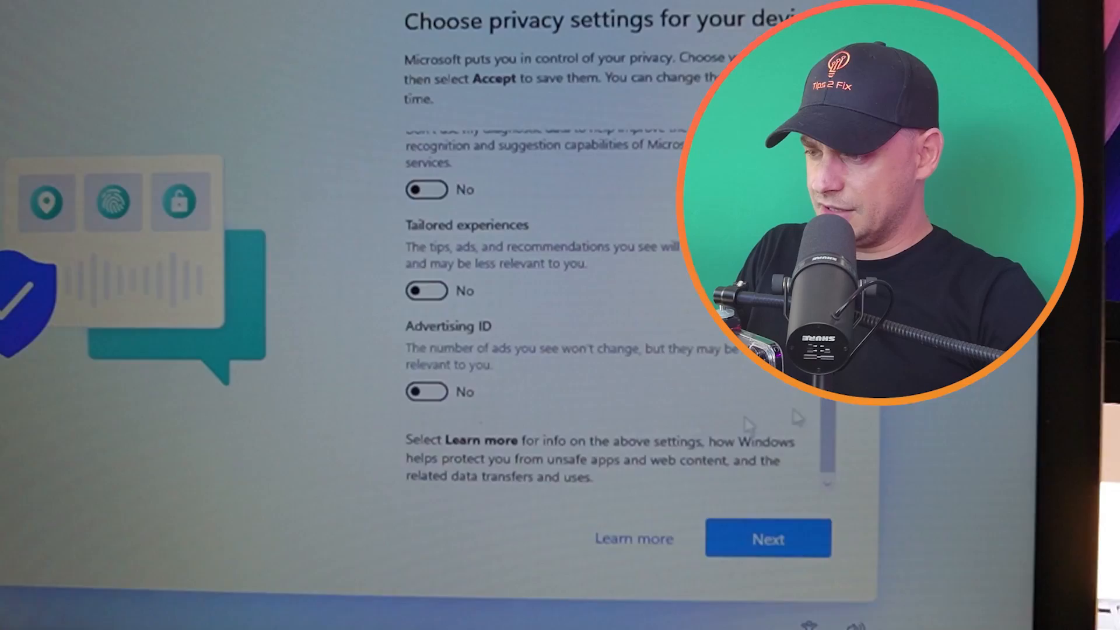
left_click(768, 538)
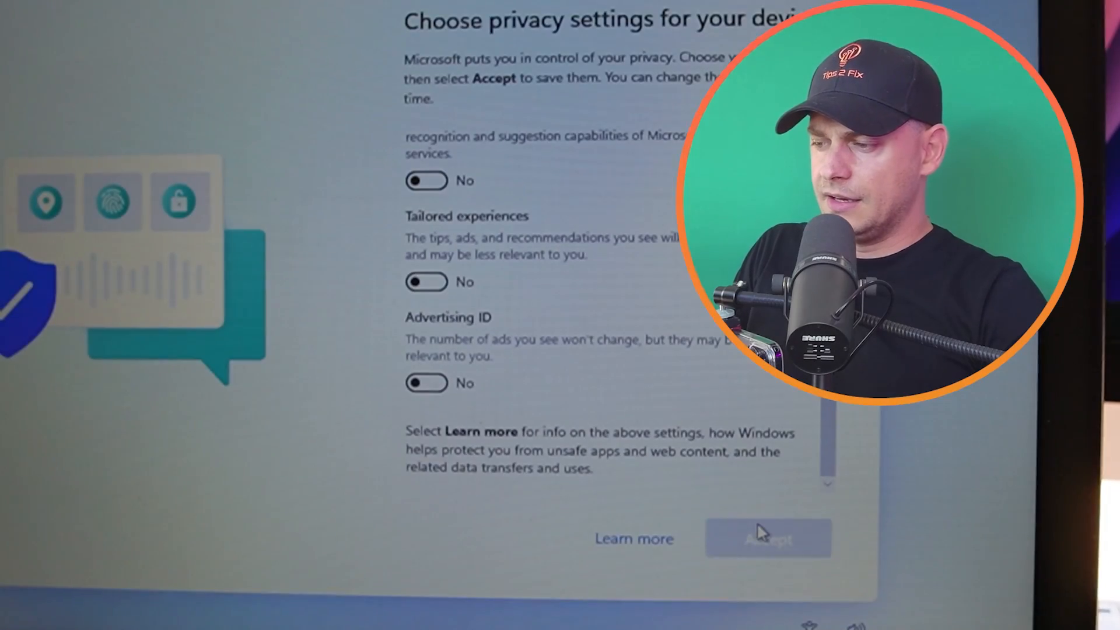
left_click(767, 539)
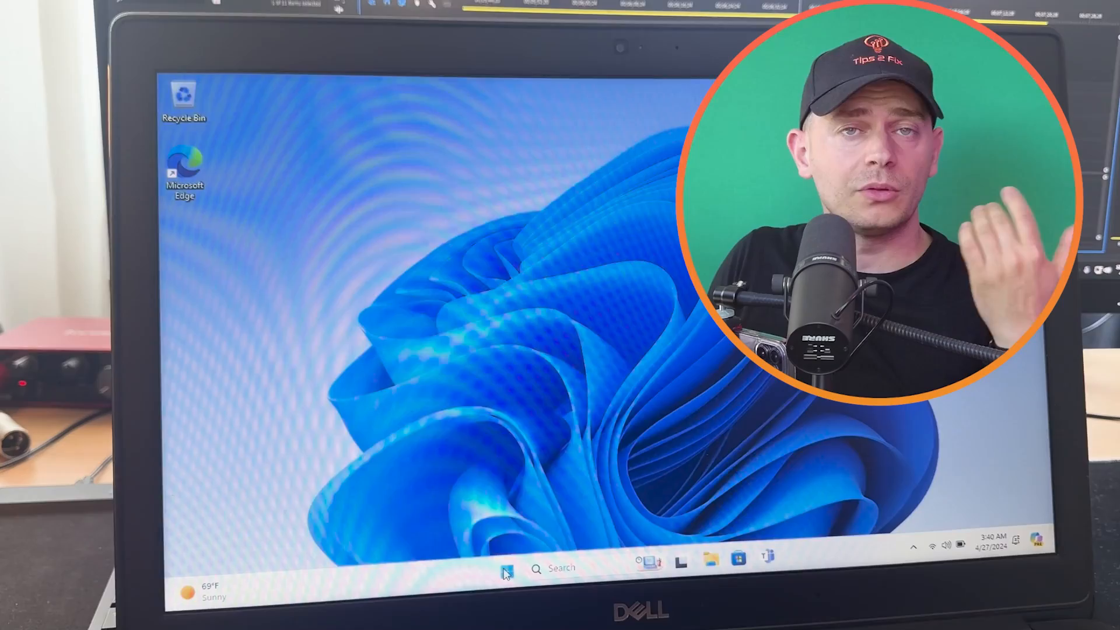
Show the Start menu with pinned apps on the new desktop.
left_click(505, 568)
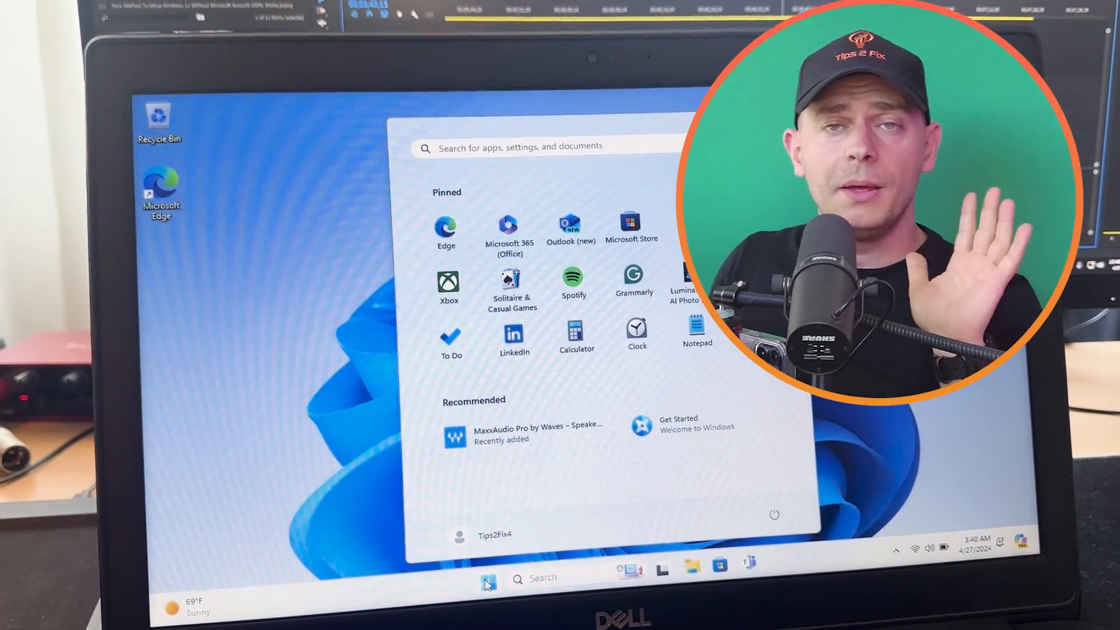